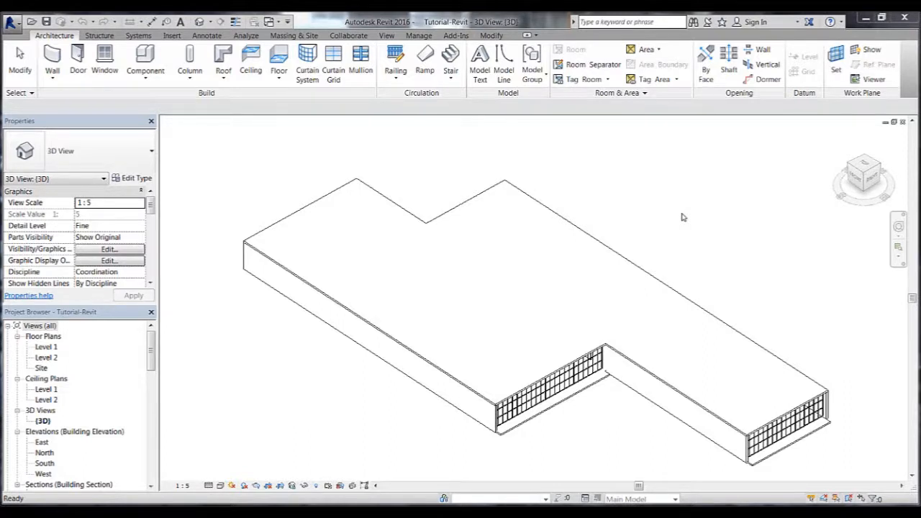
pyautogui.moveTo(449, 251)
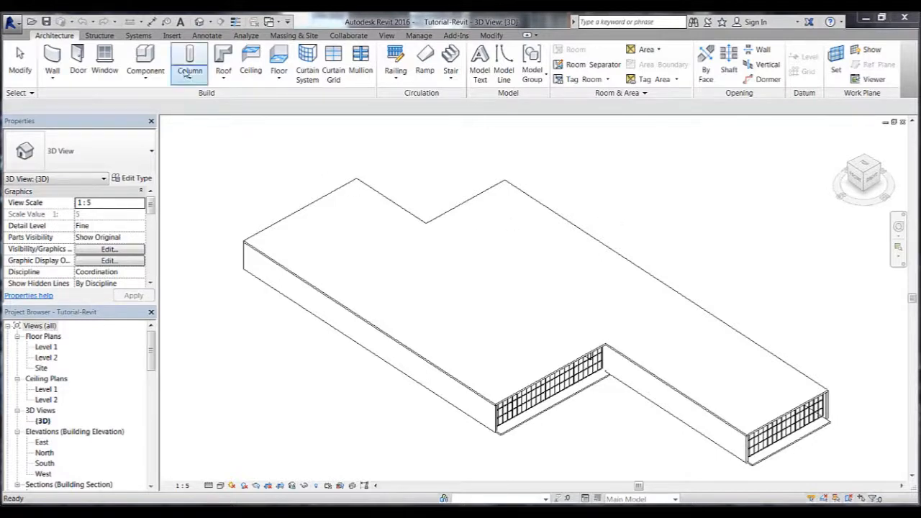
# Start Load Family from Insert and browse into Local Disk (D:).
pyautogui.click(171, 35)
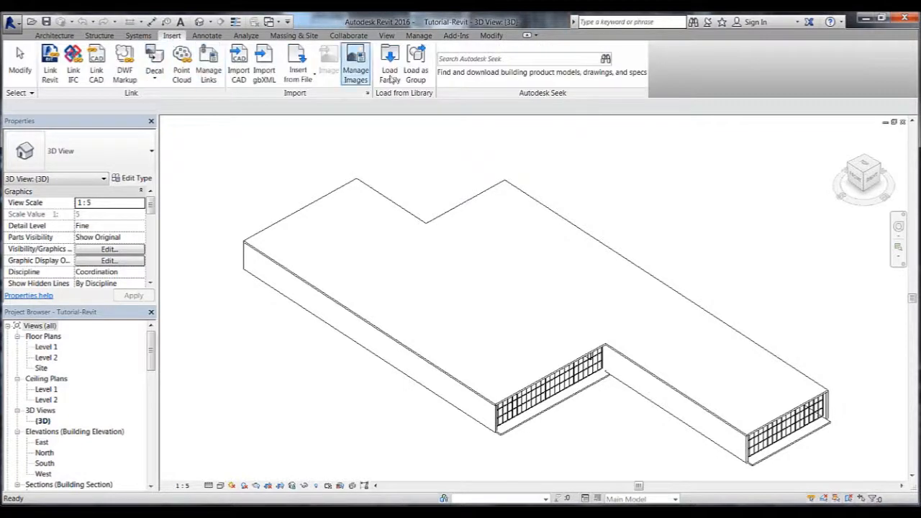
pyautogui.click(388, 65)
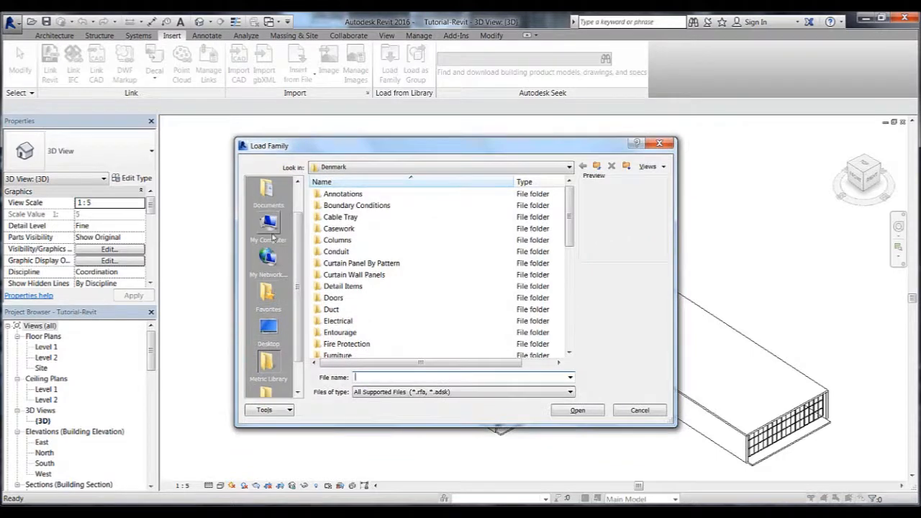
pyautogui.click(268, 224)
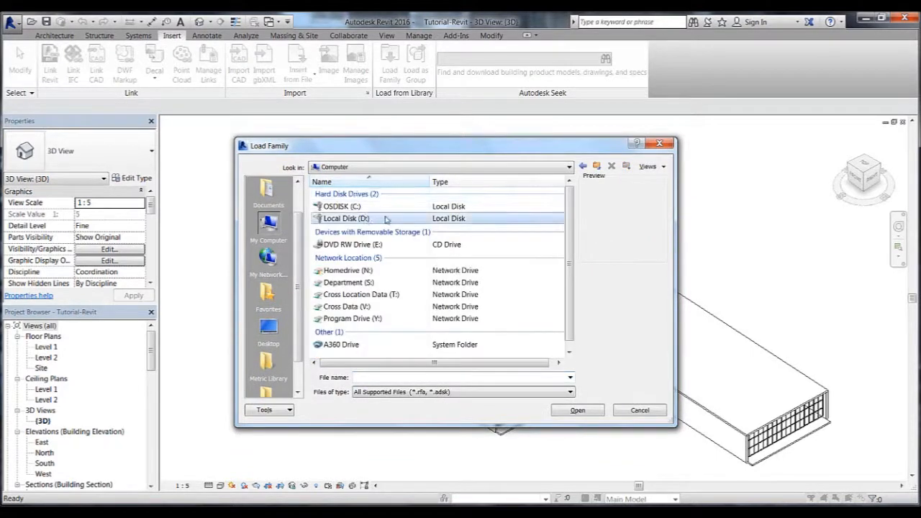
pyautogui.doubleClick(345, 218)
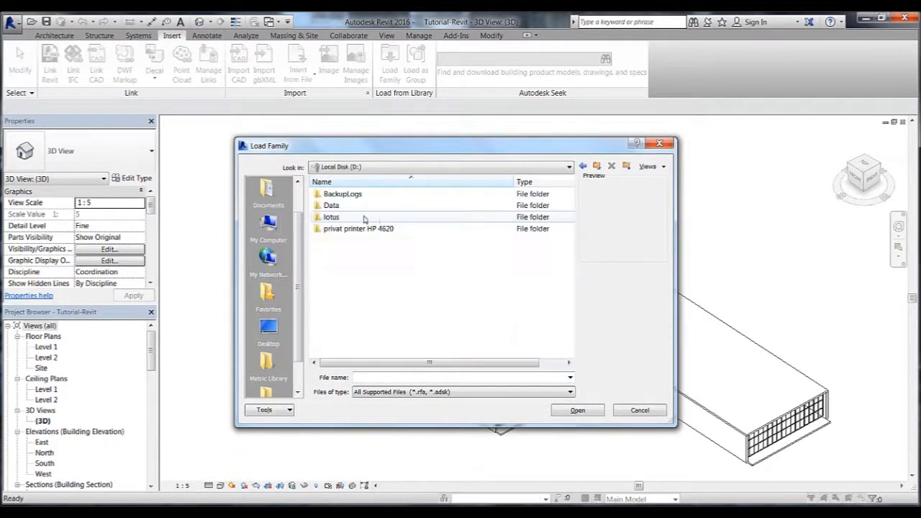
# Open Ridgelight Beam_LOD 200-400_v.2.07 from the Revit folder to list its types.
pyautogui.doubleClick(331, 216)
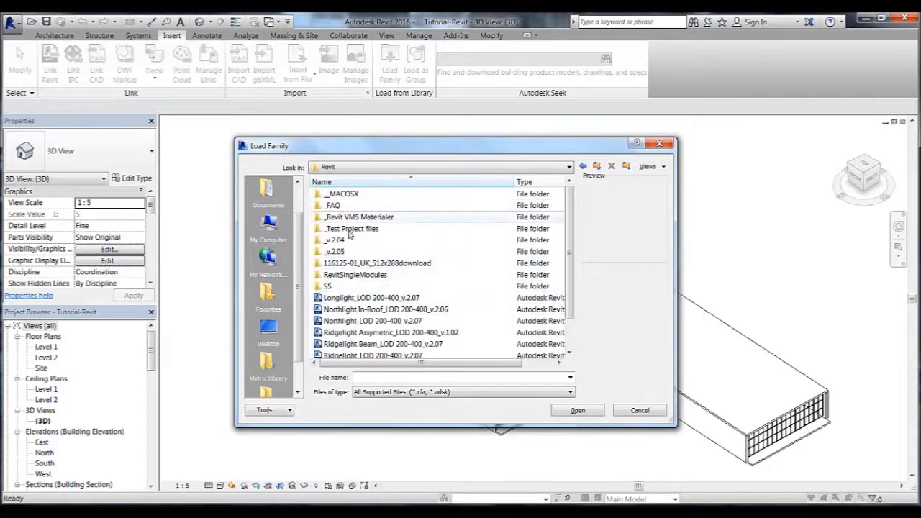
pyautogui.scroll(-3)
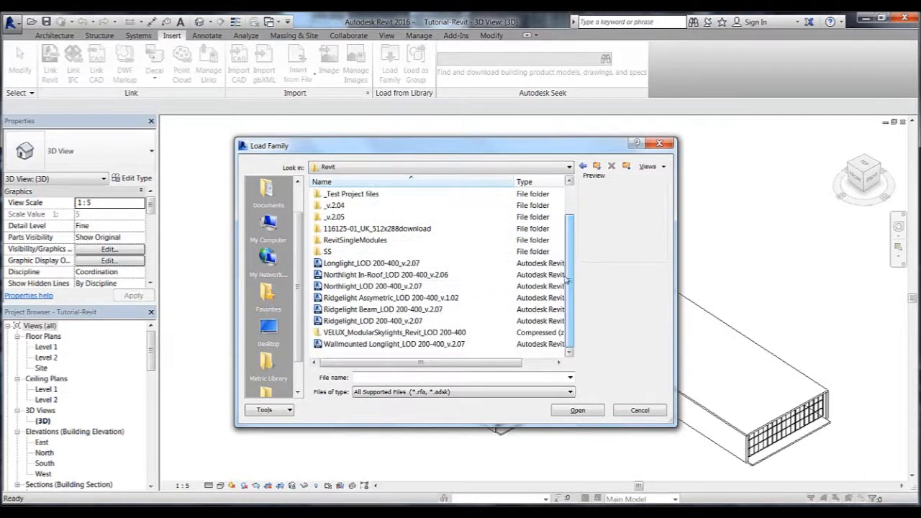
pyautogui.click(381, 308)
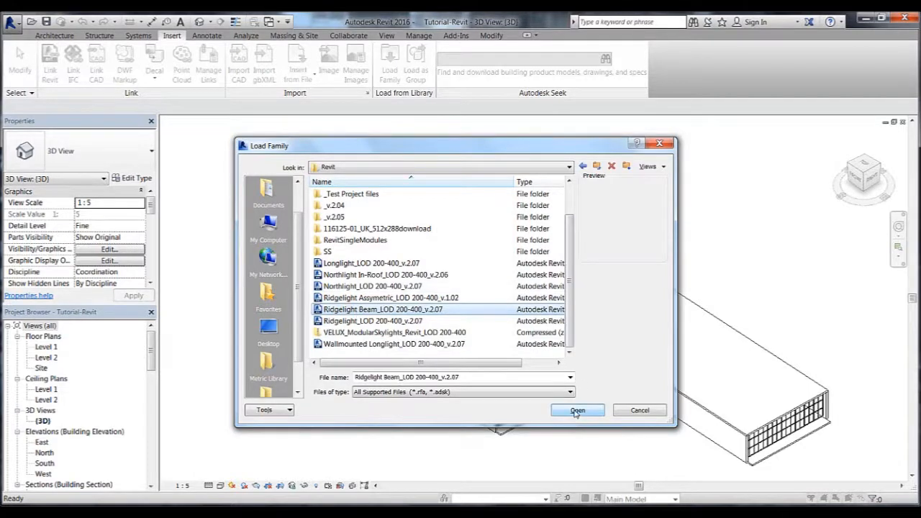
pyautogui.click(577, 410)
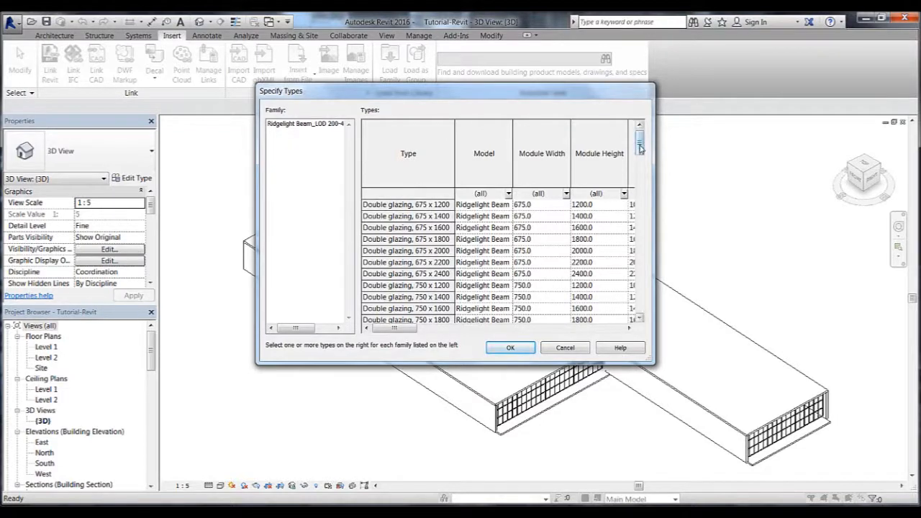
# Confirm the Double glazing 1000 x 1200 through 1000 x 2400 types for loading.
pyautogui.scroll(-3)
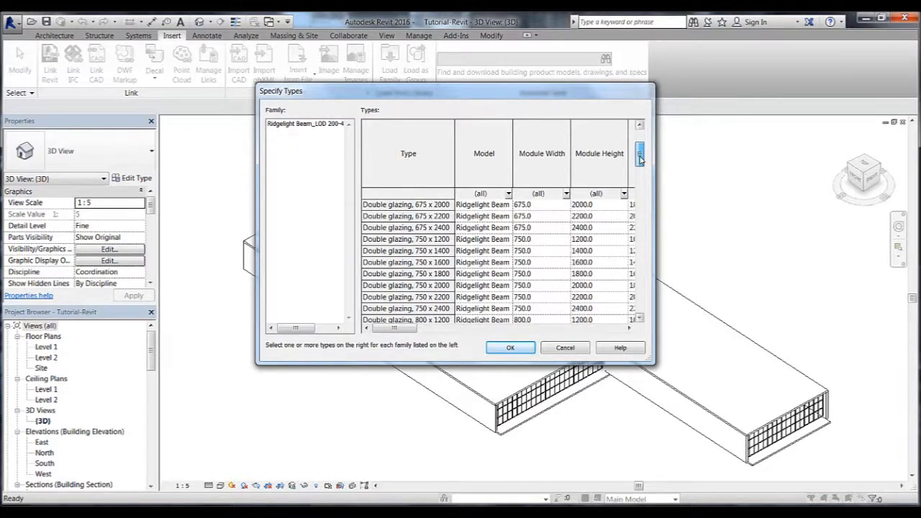
pyautogui.scroll(-3)
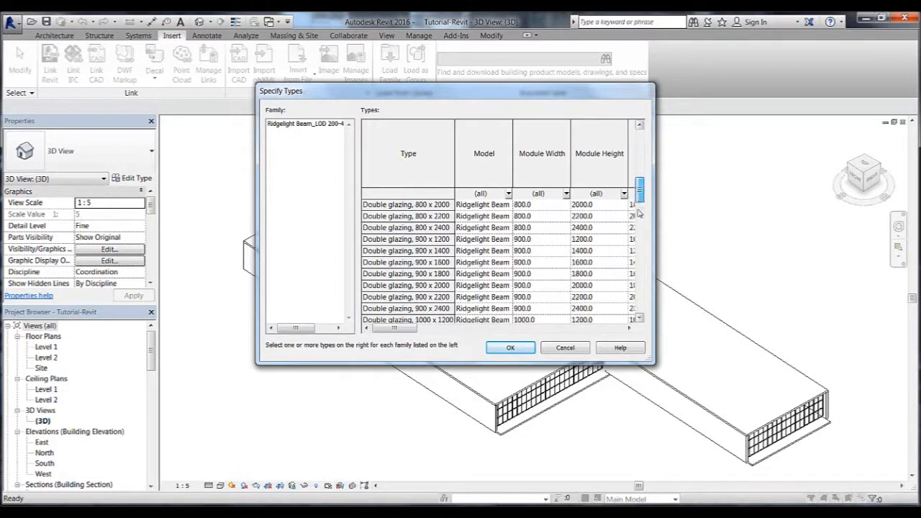
pyautogui.scroll(-3)
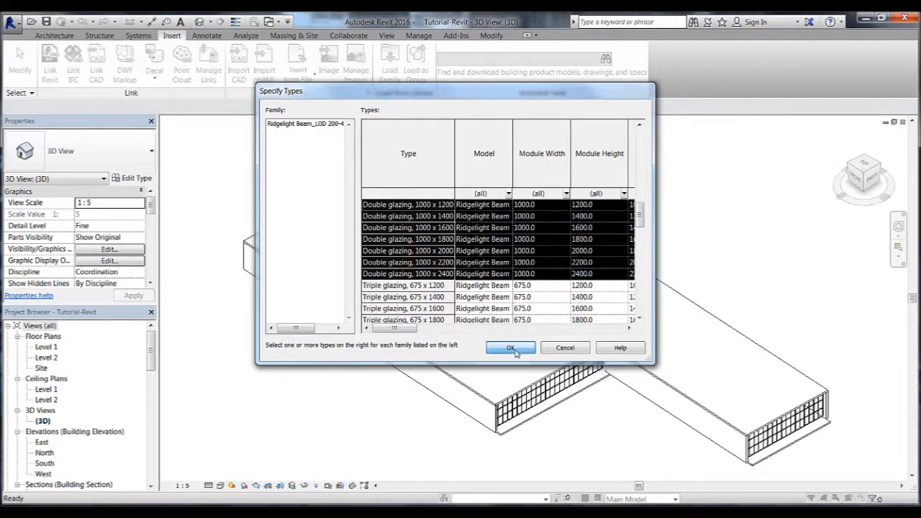
pyautogui.click(510, 347)
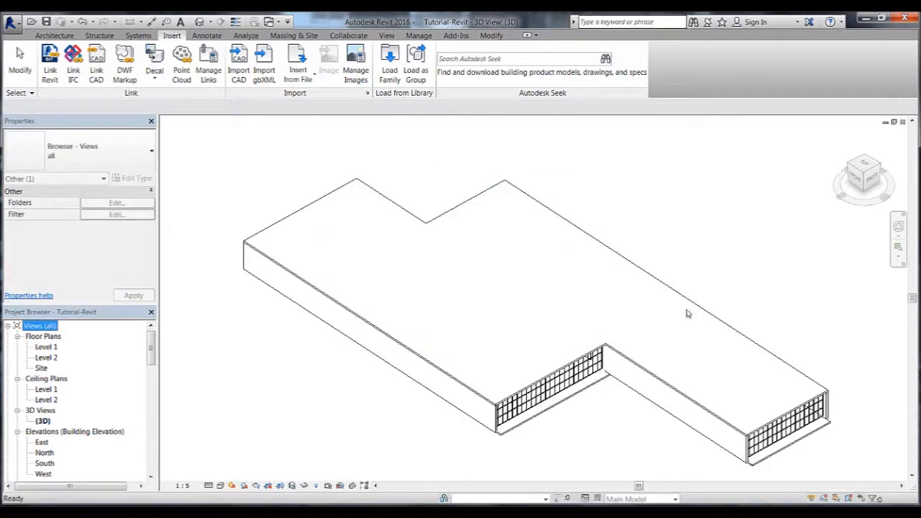
# Select Ridgelight Beam_LOD 200-400_v.2.07 under Families > Windows in the Project Browser.
pyautogui.scroll(-3)
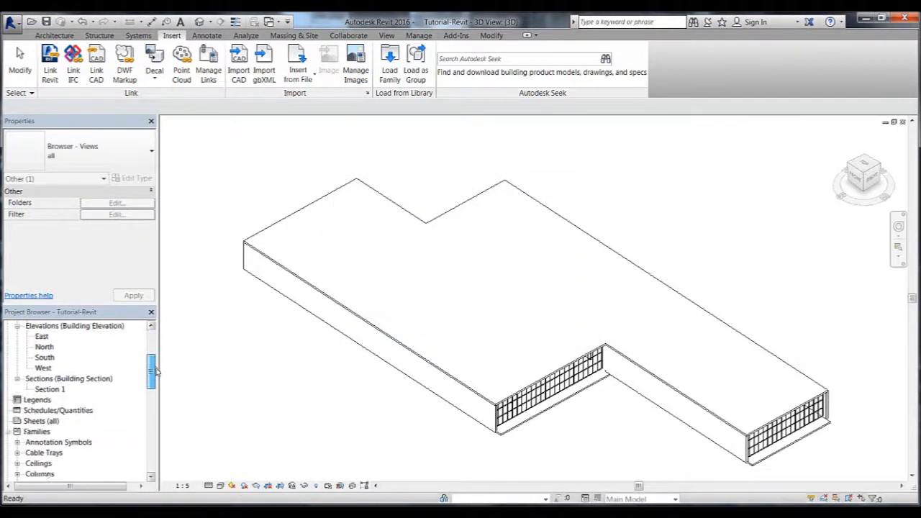
pyautogui.scroll(-3)
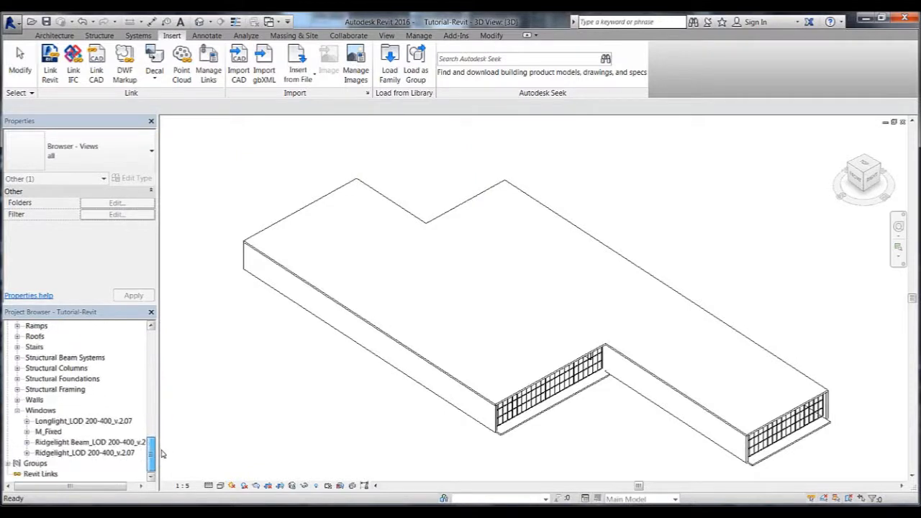
pyautogui.click(83, 442)
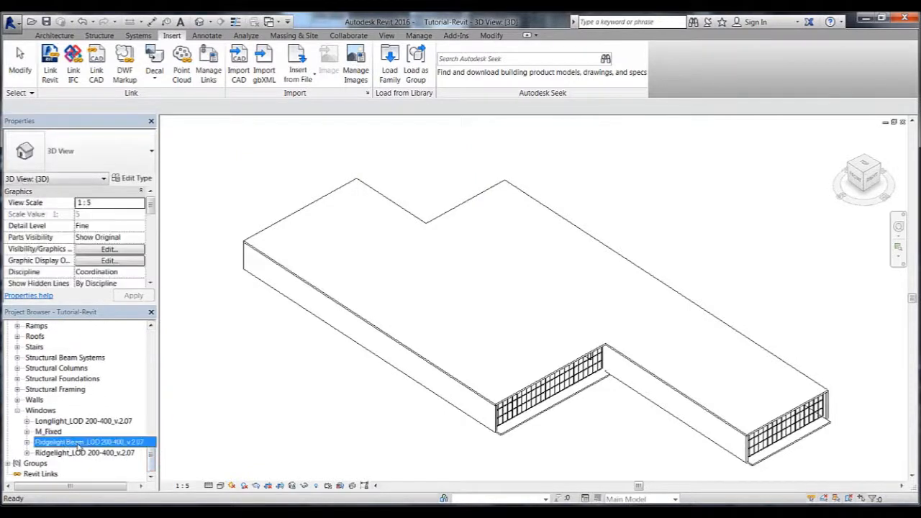